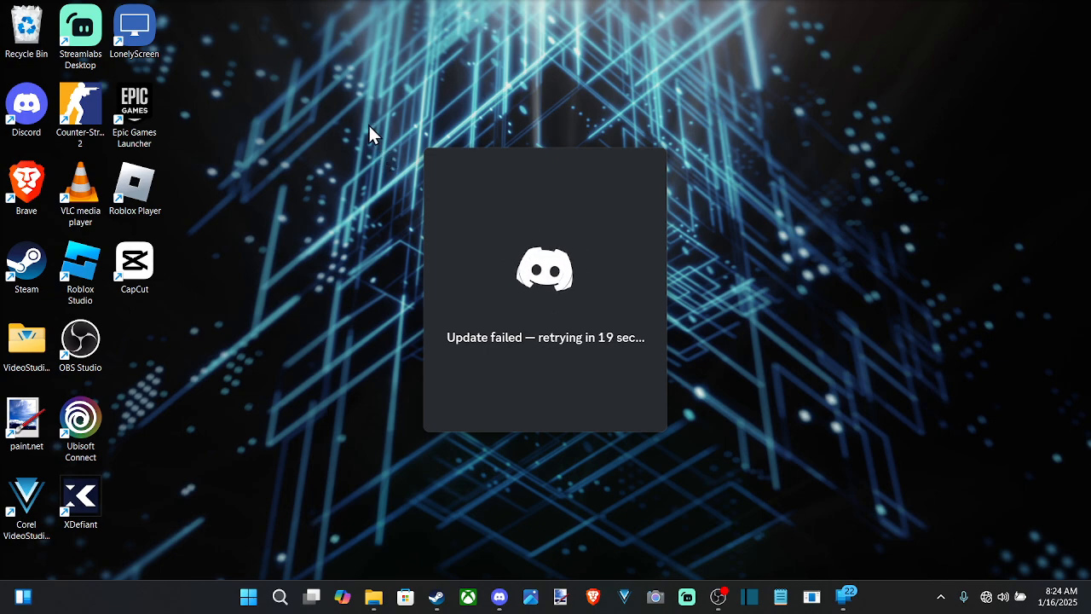
mouse_move(717, 378)
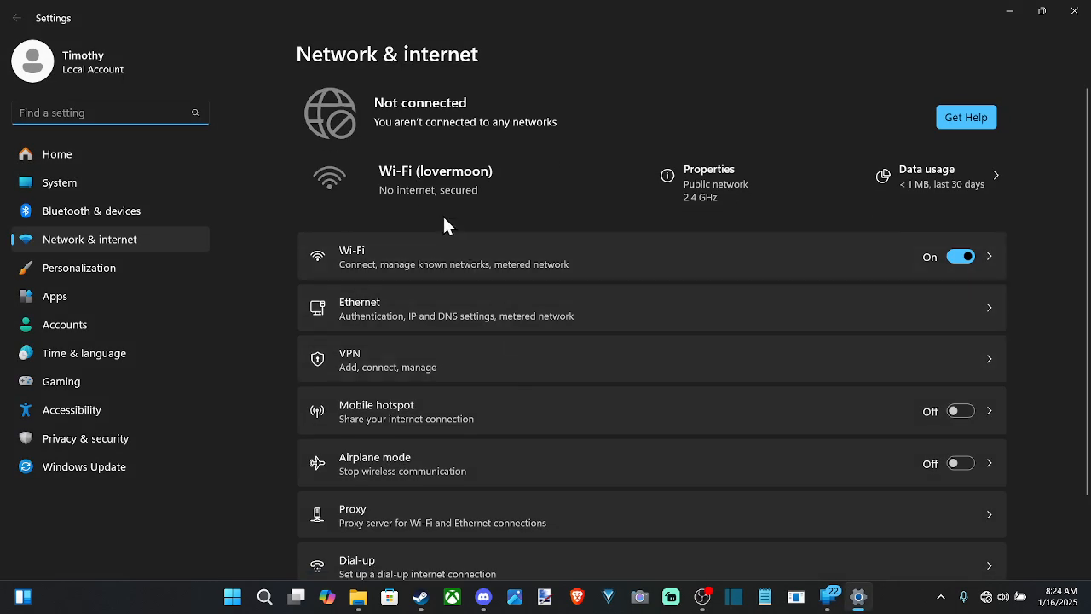
mouse_move(406, 73)
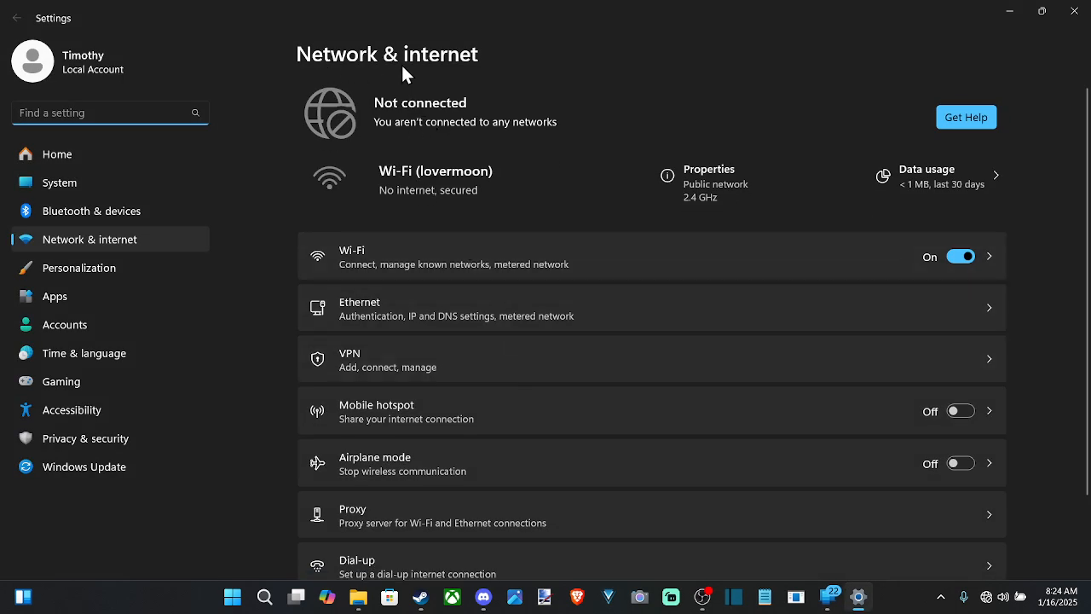
mouse_move(414, 320)
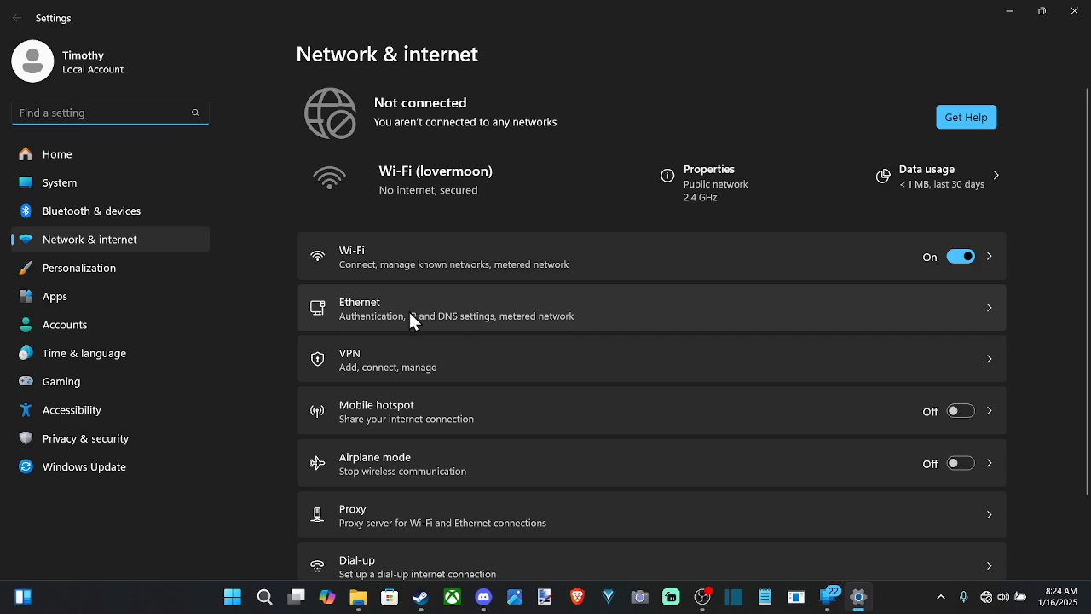
Scroll down the Wi-Fi page to reveal lovermoon properties and known-networks options
scroll(down, 3)
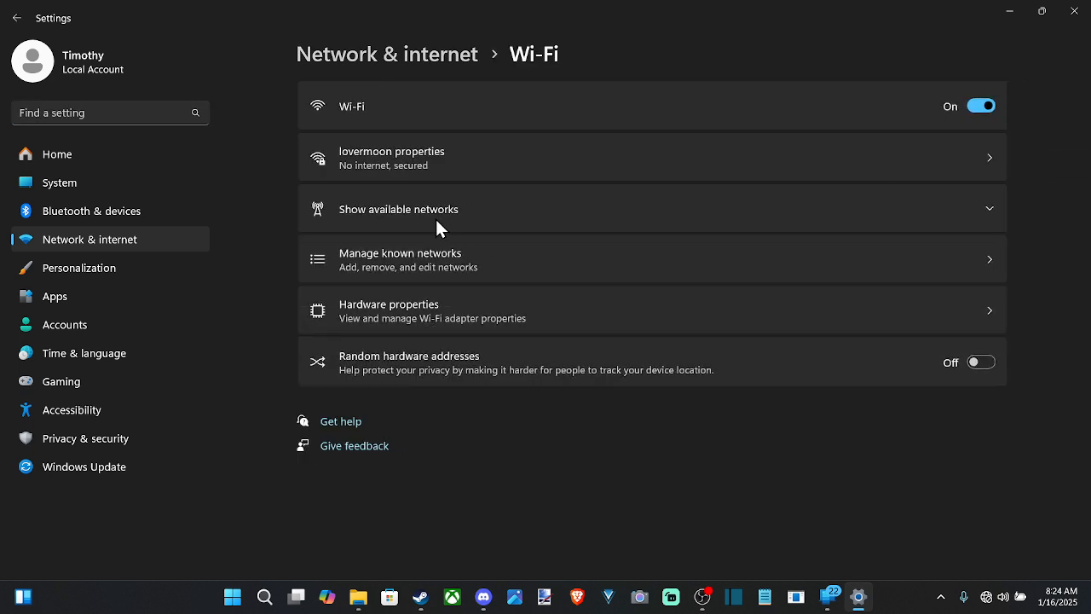
mouse_move(353, 217)
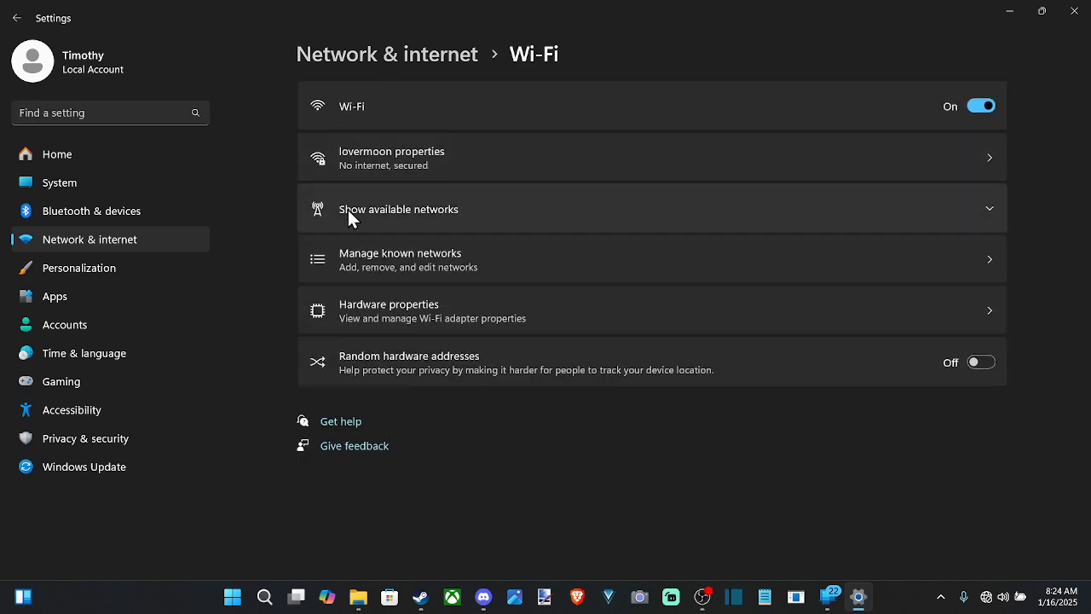
mouse_move(482, 267)
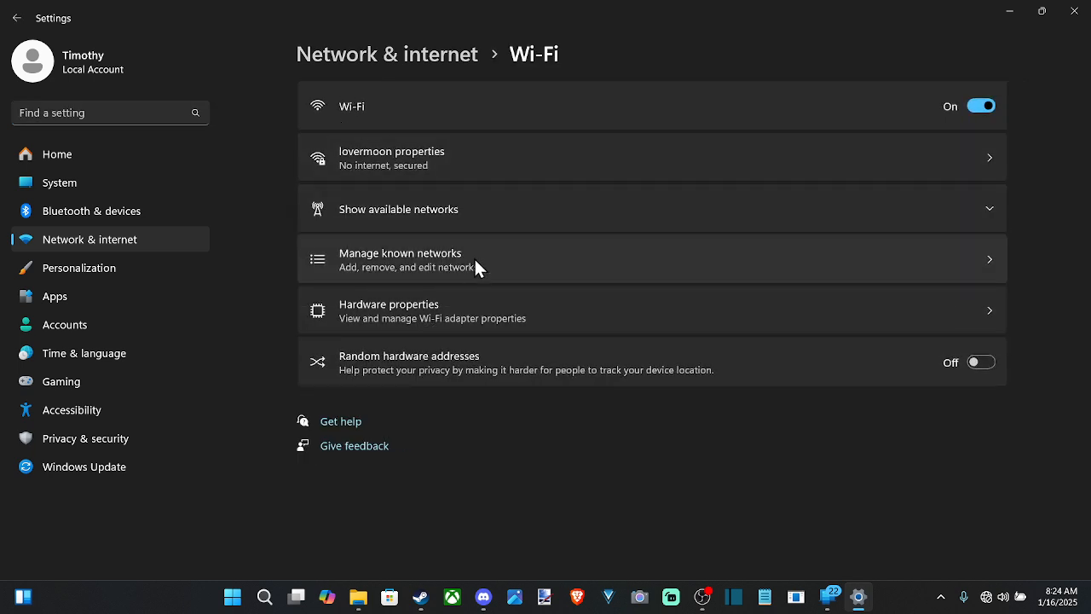
Forget the saved lovermoon network from the known networks list
click(401, 258)
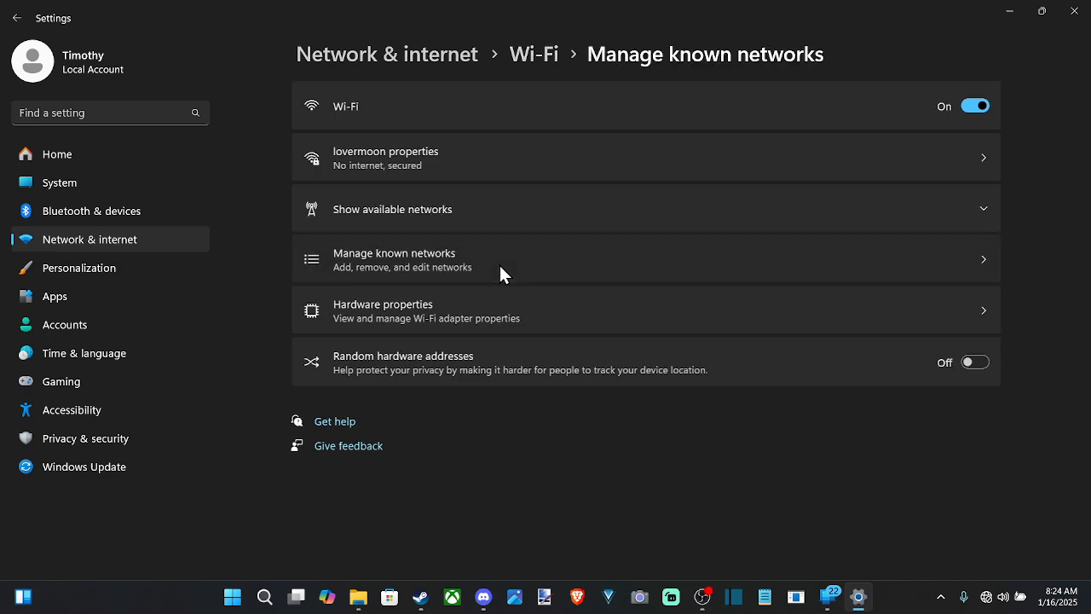
click(394, 259)
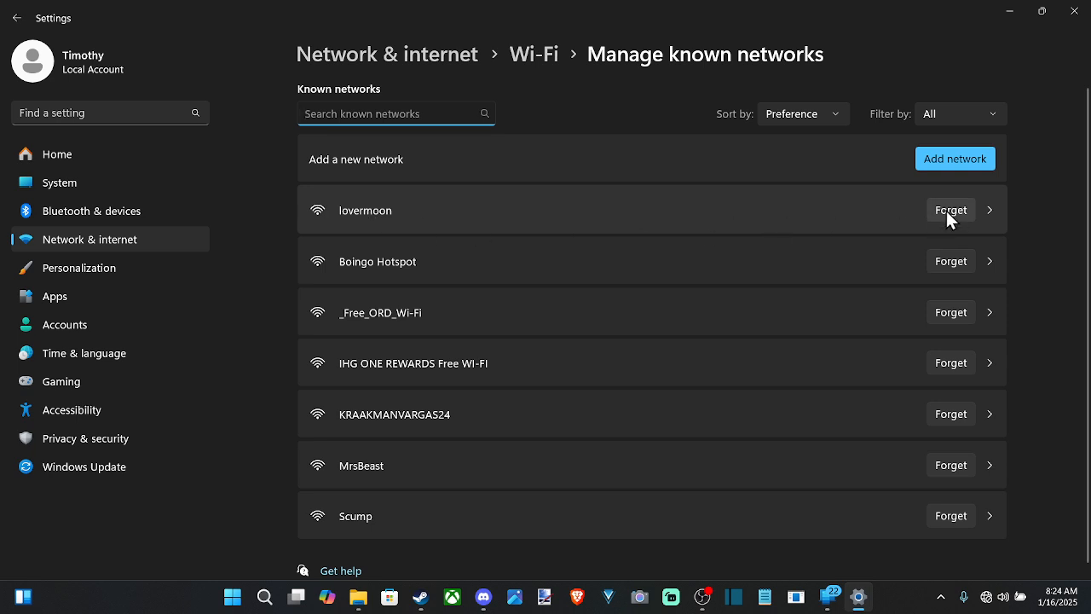
click(950, 210)
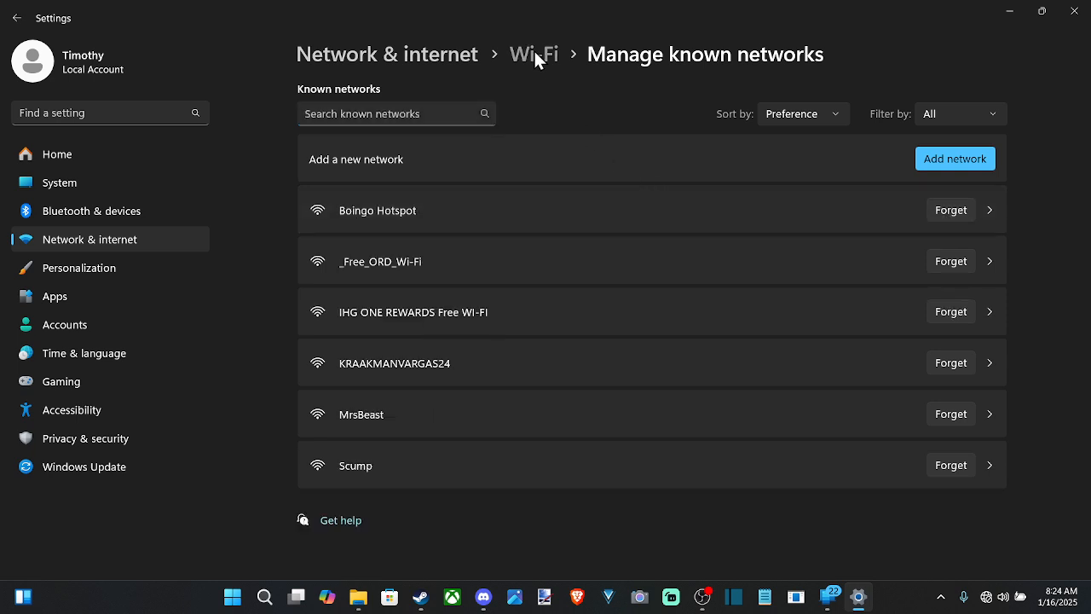
Return to Wi-Fi, select lovermoon from available networks, and start connecting
click(532, 53)
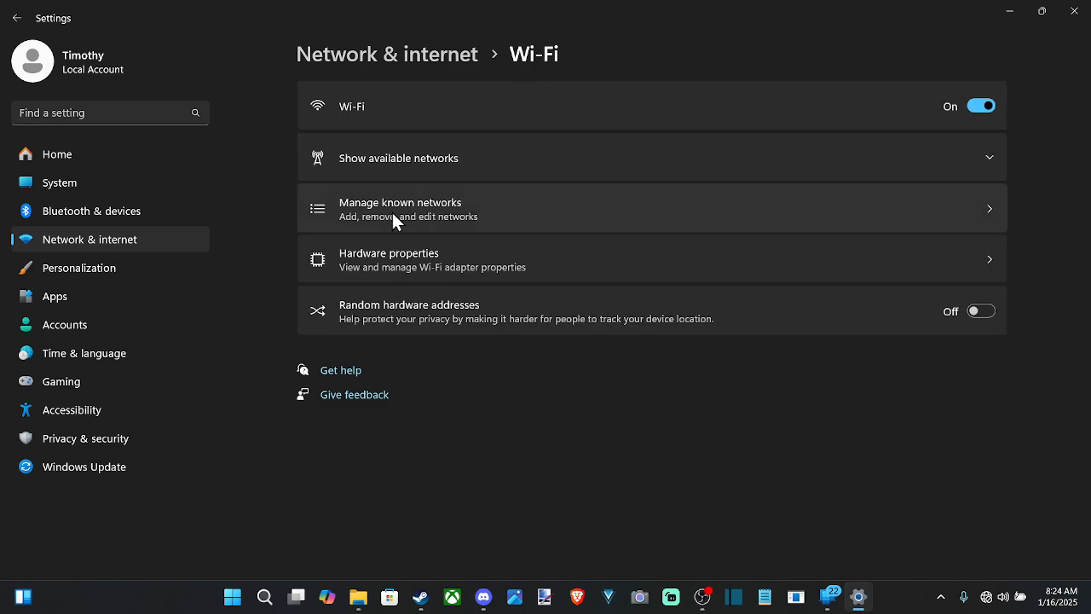
mouse_move(388, 170)
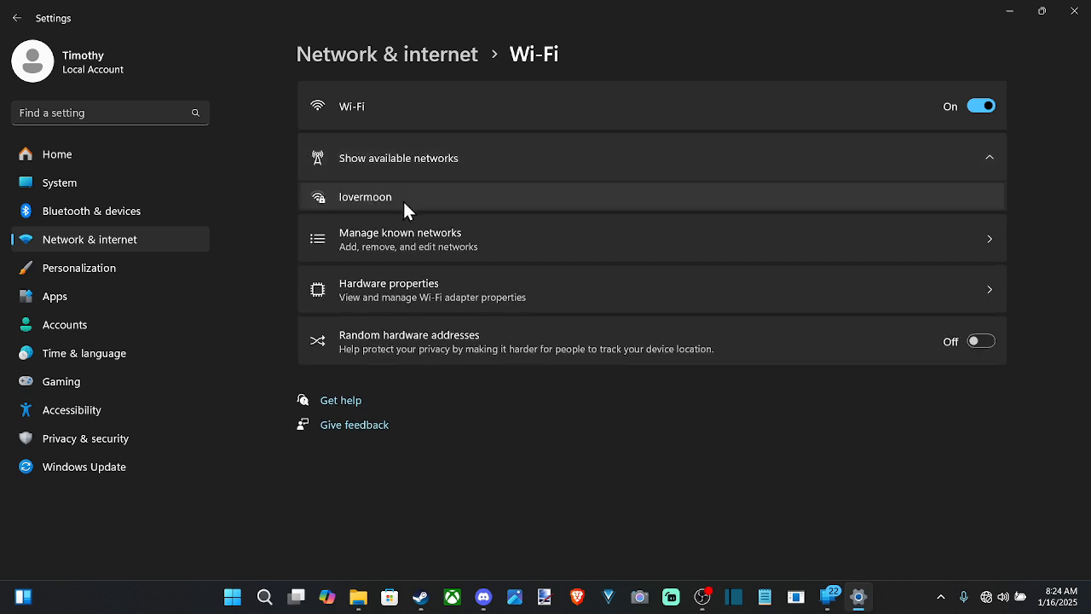
click(364, 197)
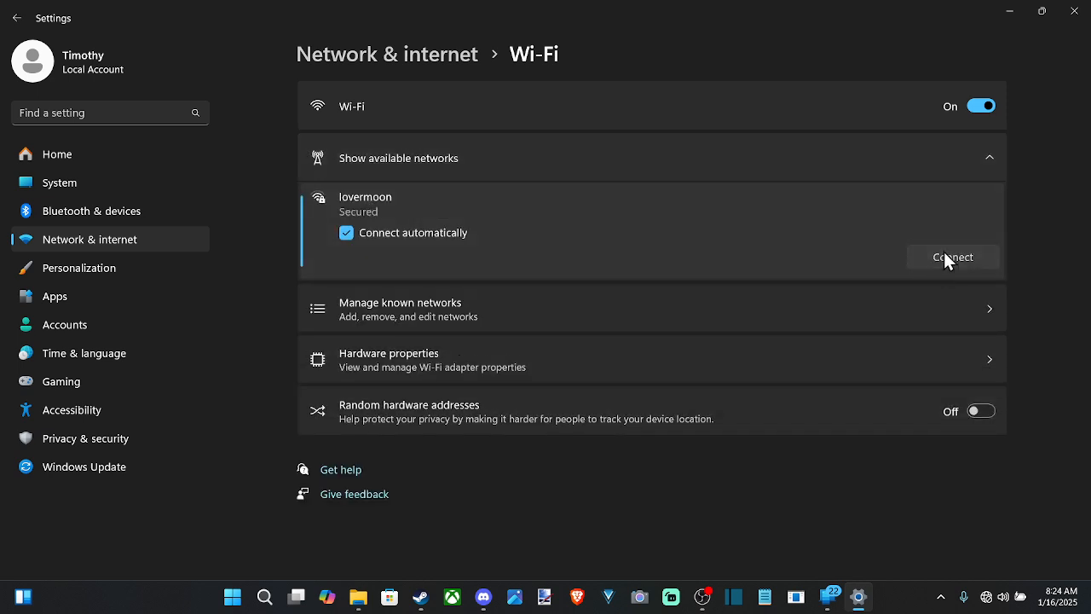
click(952, 257)
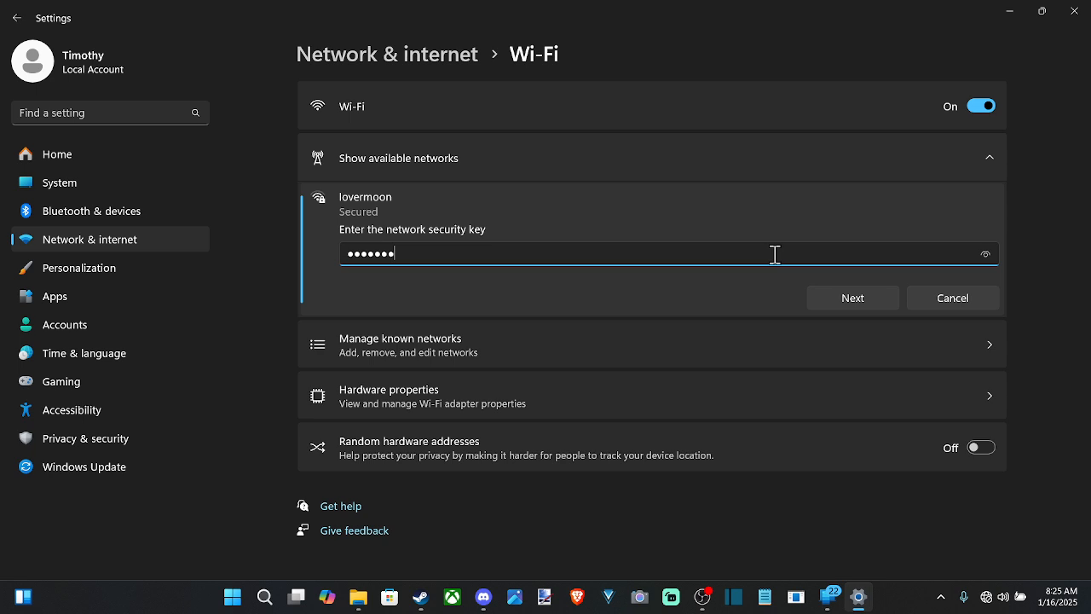
click(851, 298)
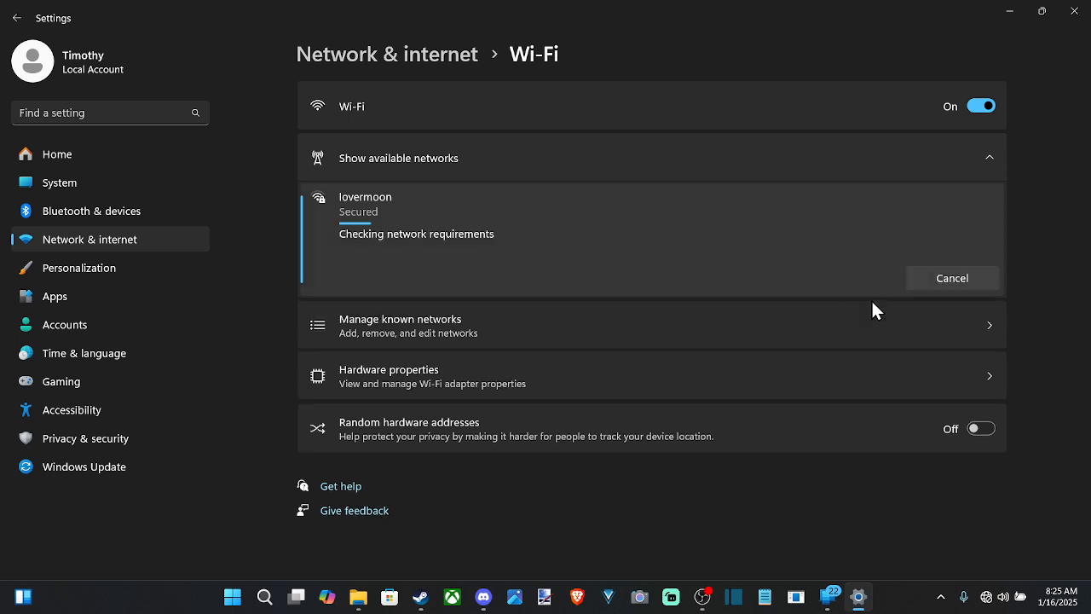
mouse_move(842, 293)
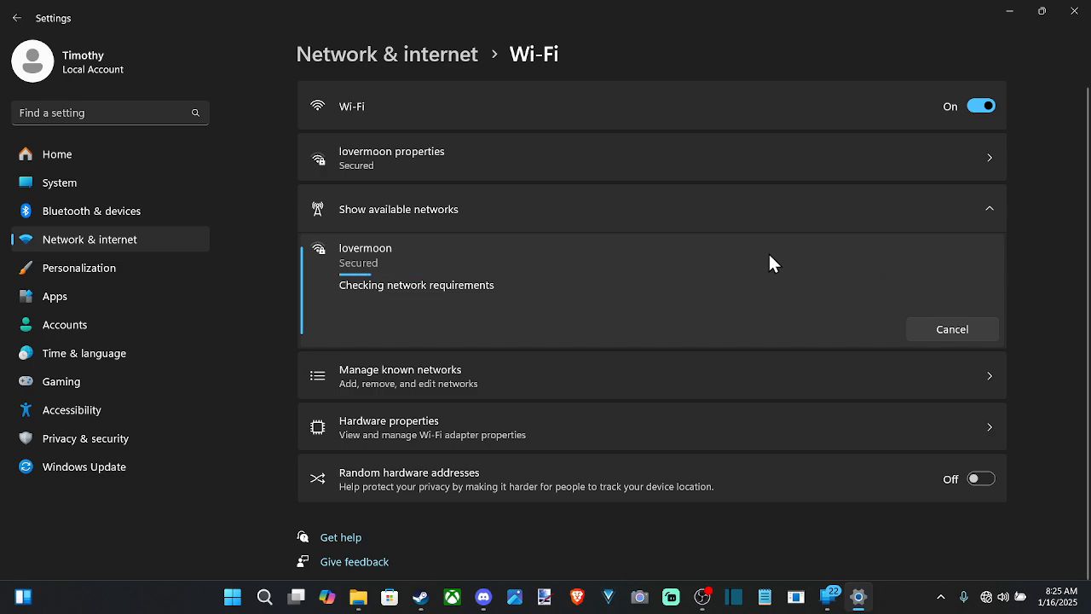
mouse_move(612, 272)
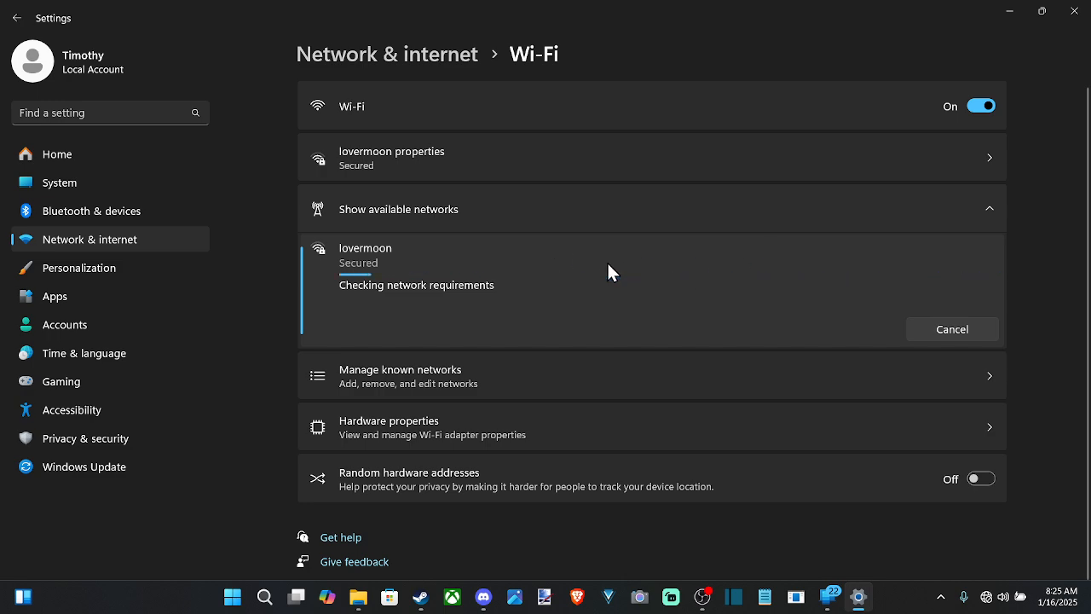